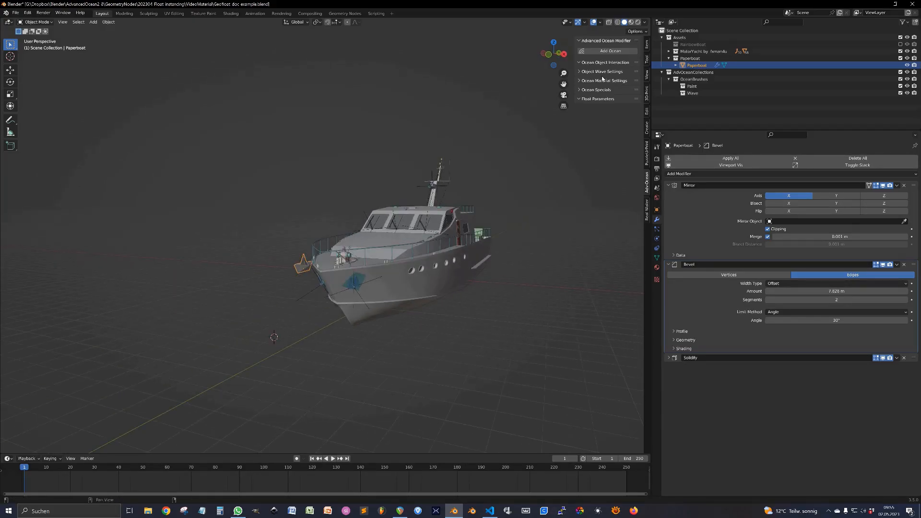
Step: Create the animated ocean surface with Add Ocean in the Advanced Ocean Modifier
left_click(606, 51)
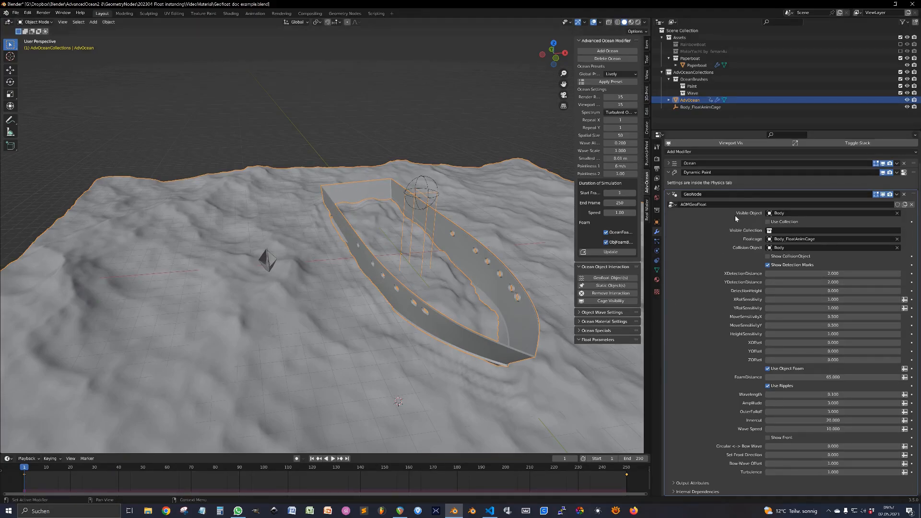
mouse_move(552, 169)
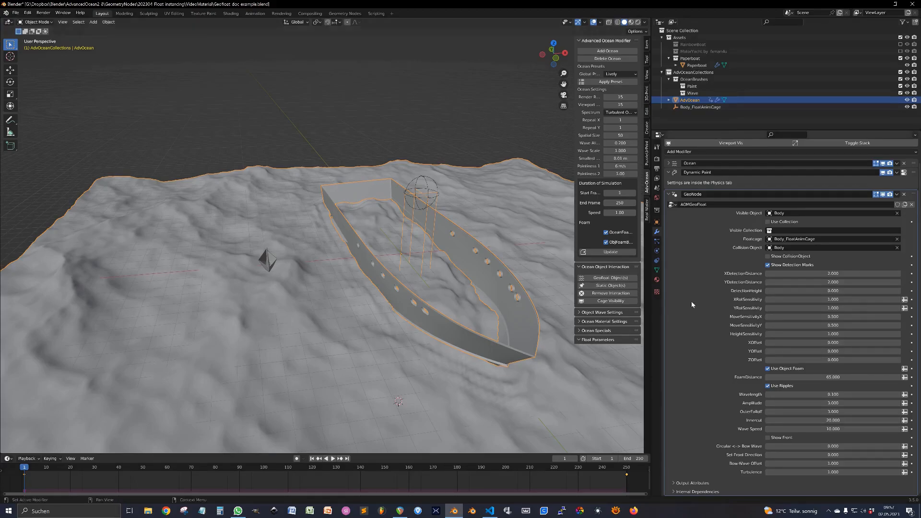
mouse_move(769, 222)
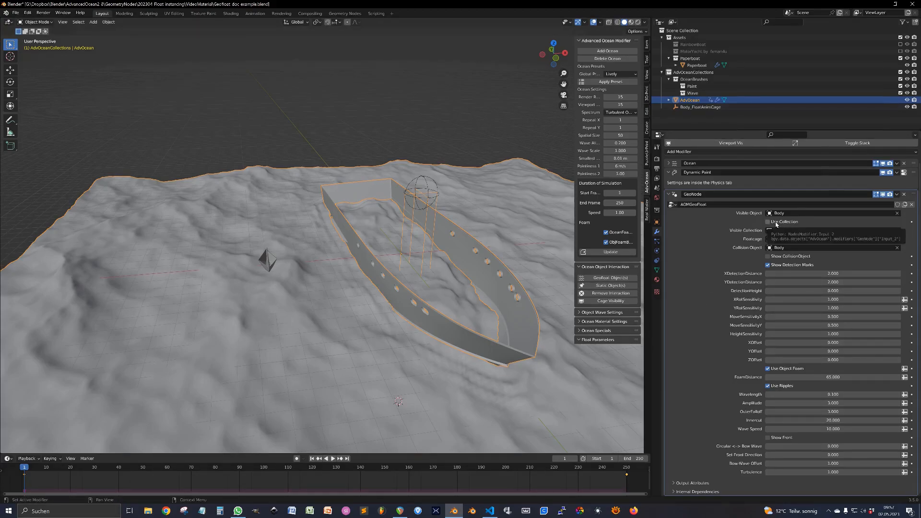
Step: Enable Use Collection so the whole motor yacht collection floats, not just its body
left_click(767, 221)
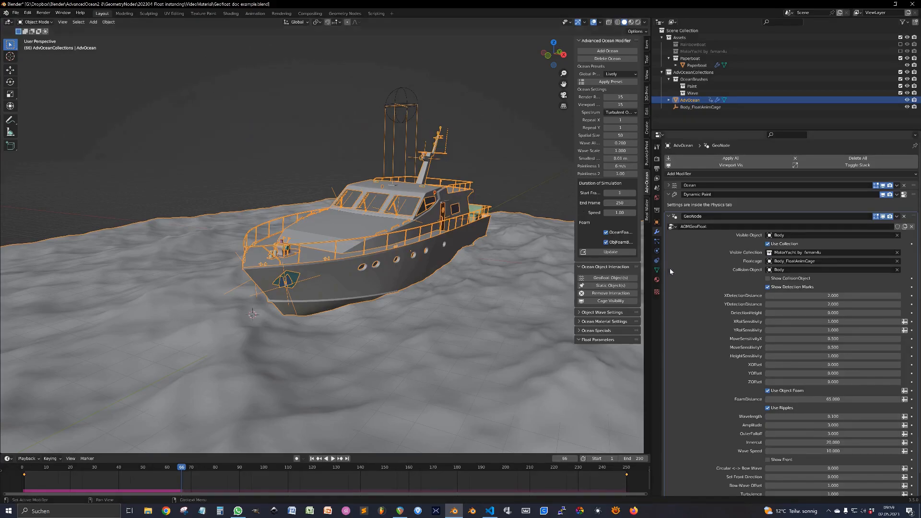
mouse_move(752, 276)
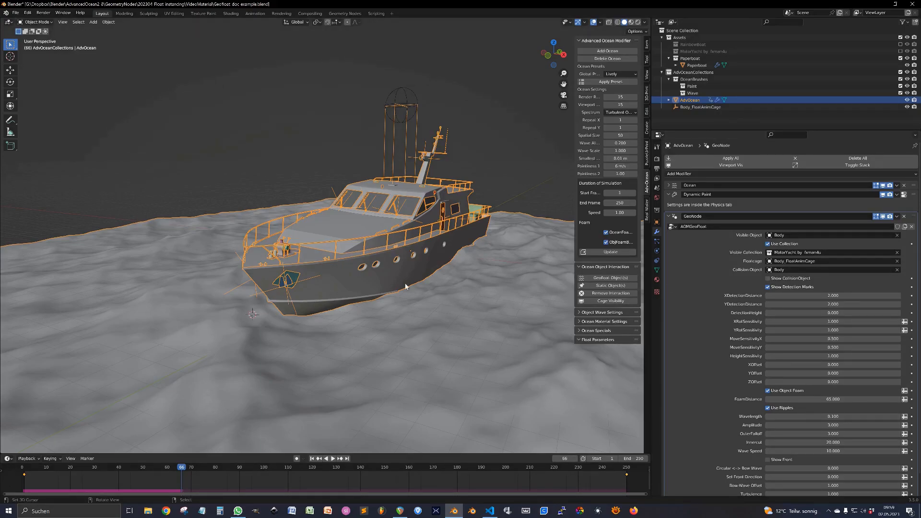
mouse_move(382, 290)
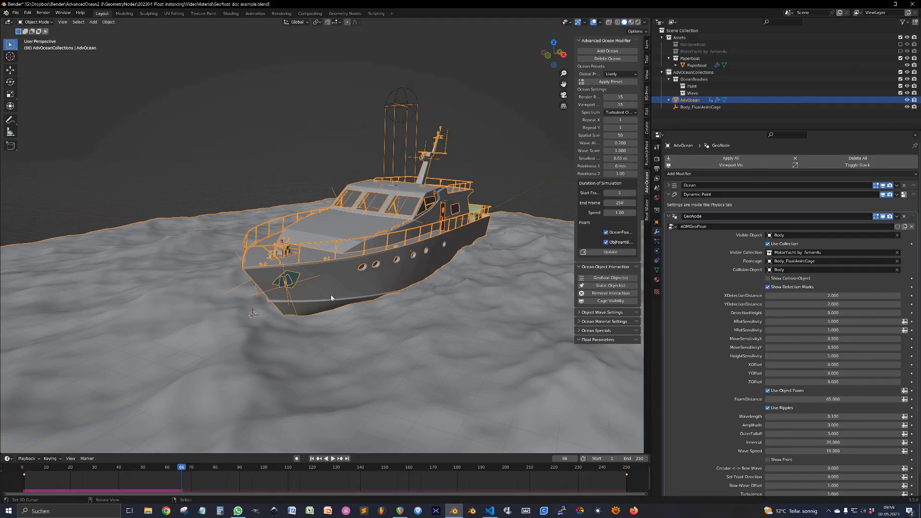
mouse_move(354, 286)
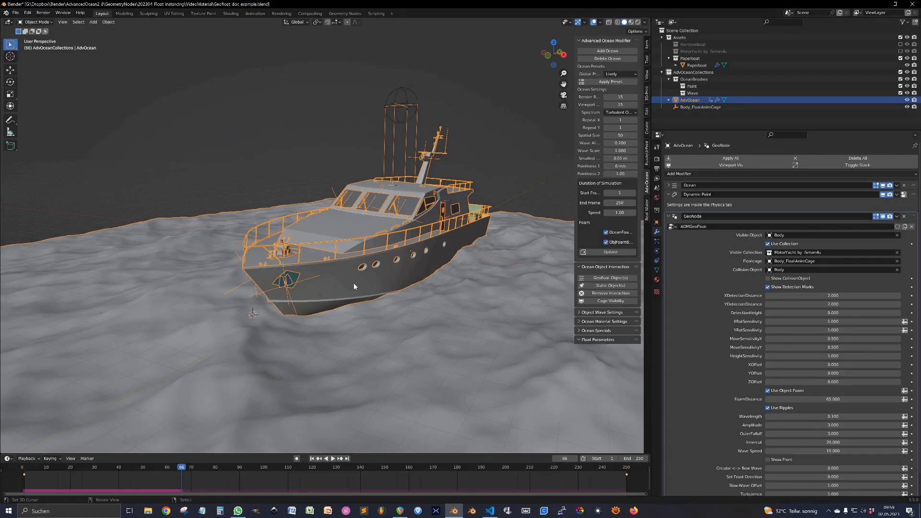
mouse_move(351, 305)
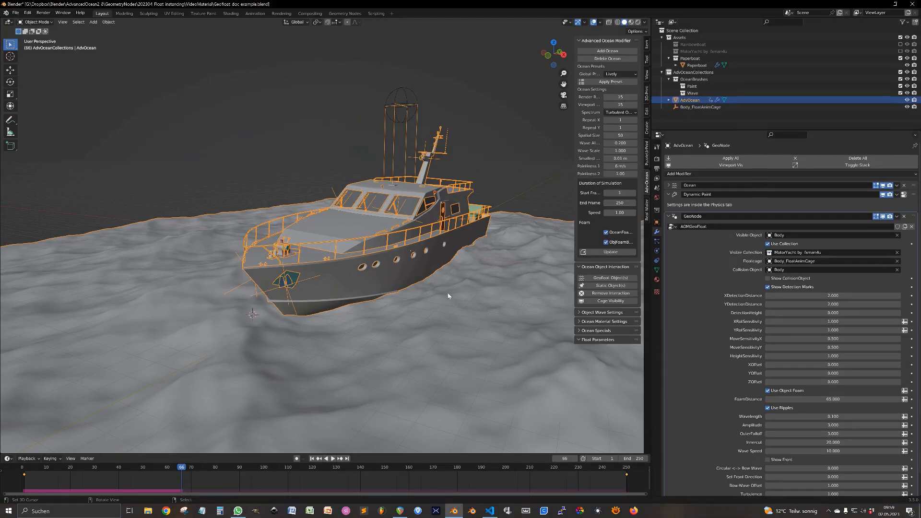
scroll("down", 3)
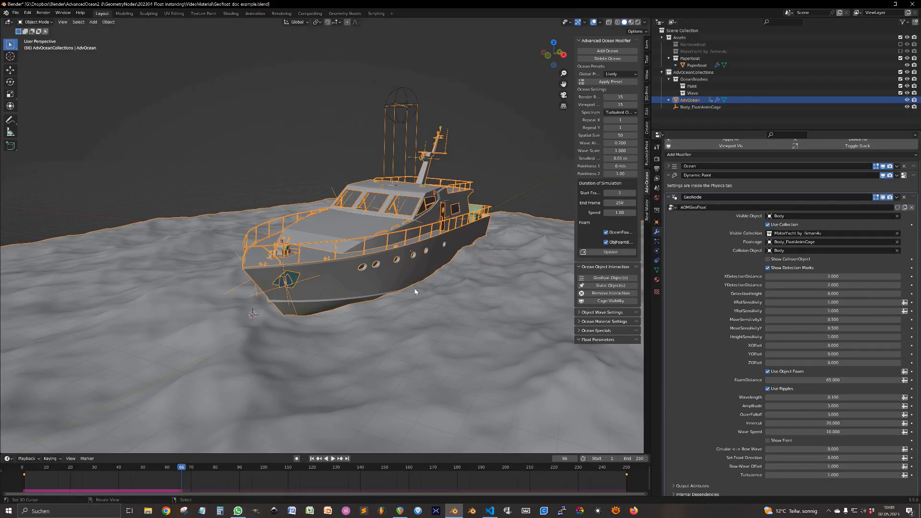
Step: Make the Paperboat a Geofloat object with its own cage and collapse its GeoNode.001 modifier
left_click(690, 57)
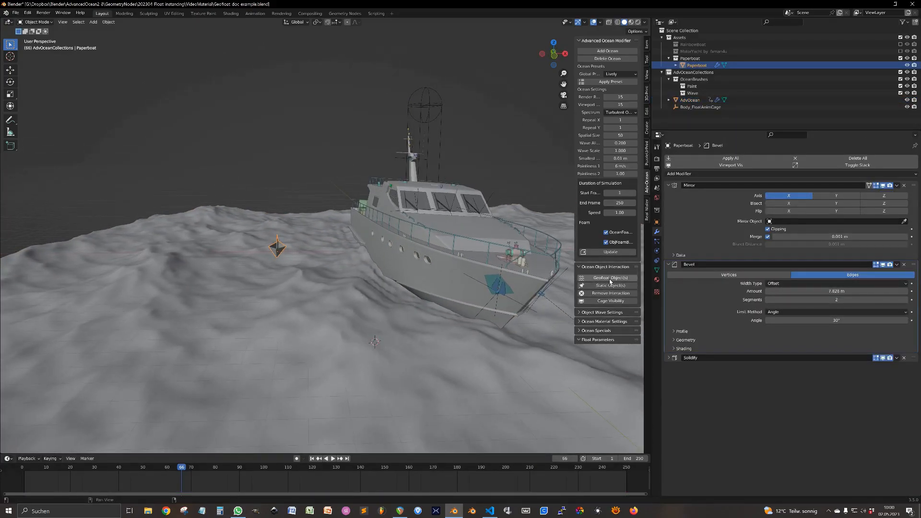
left_click(706, 114)
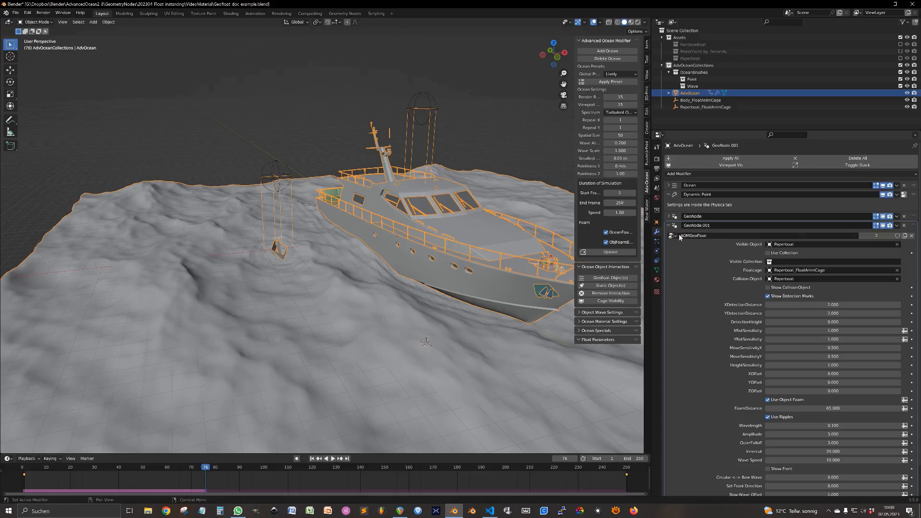
left_click(668, 224)
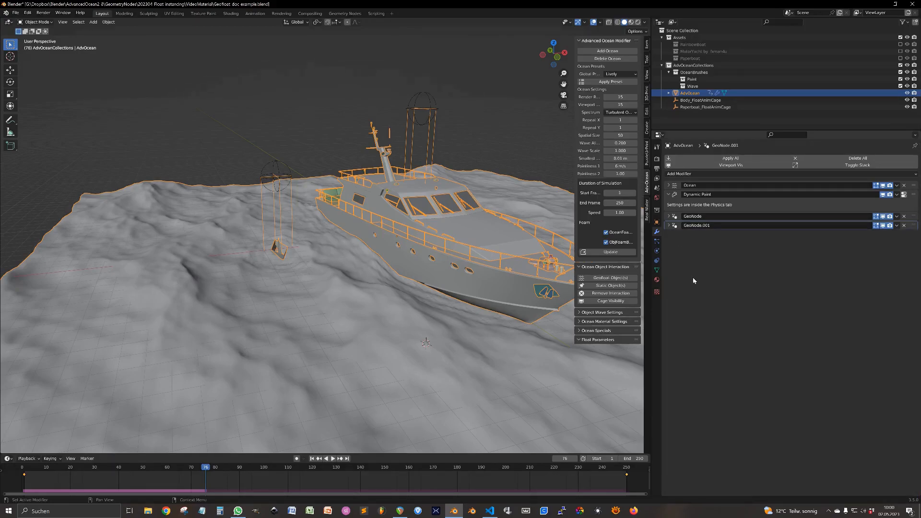
mouse_move(723, 441)
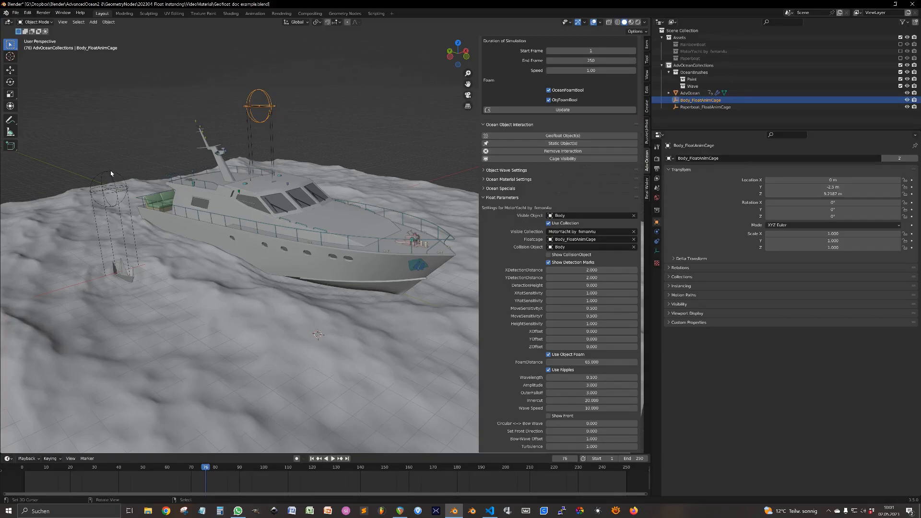
left_click(707, 106)
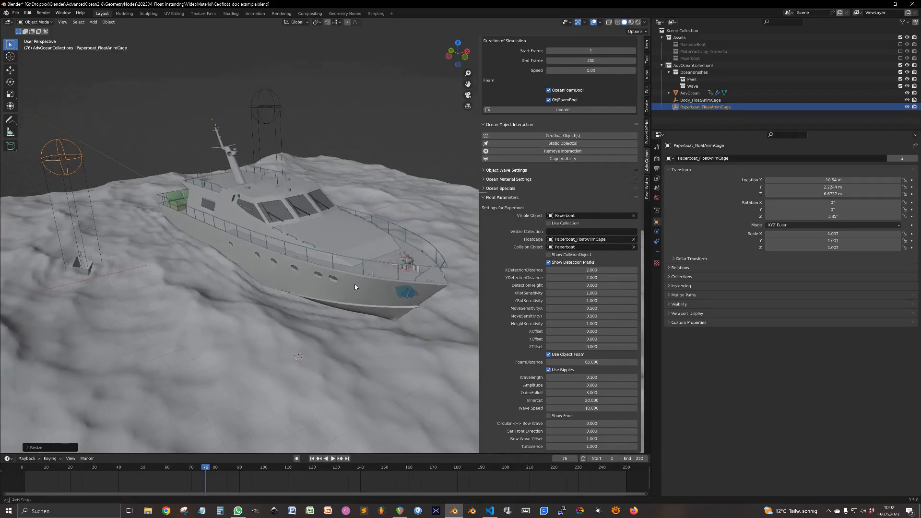
left_click(700, 100)
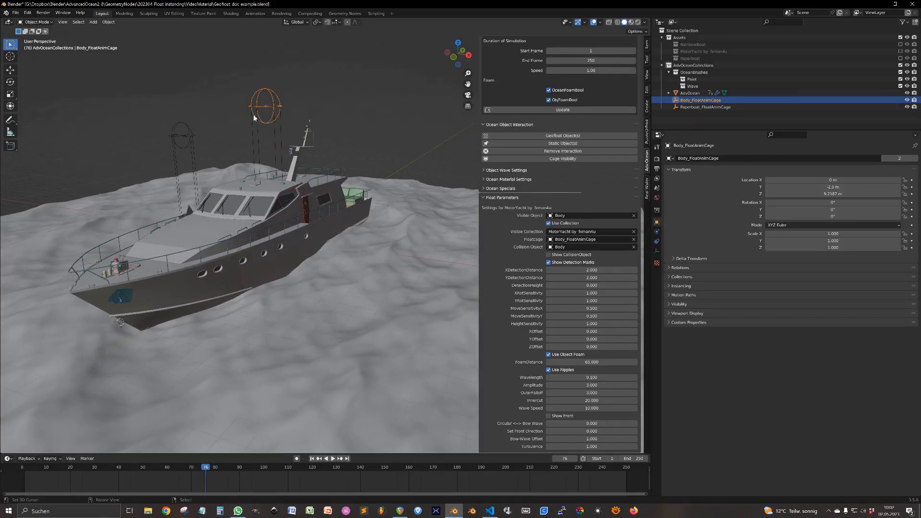
mouse_move(293, 197)
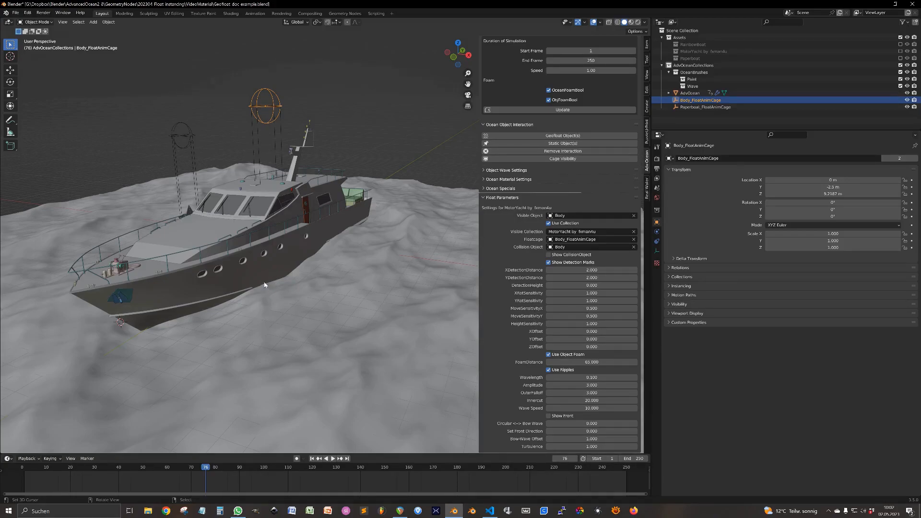
mouse_move(268, 218)
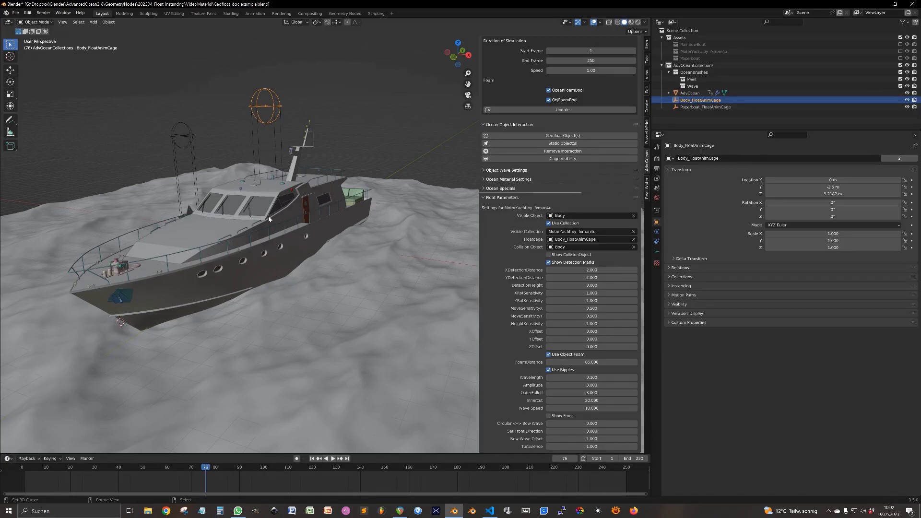
mouse_move(284, 268)
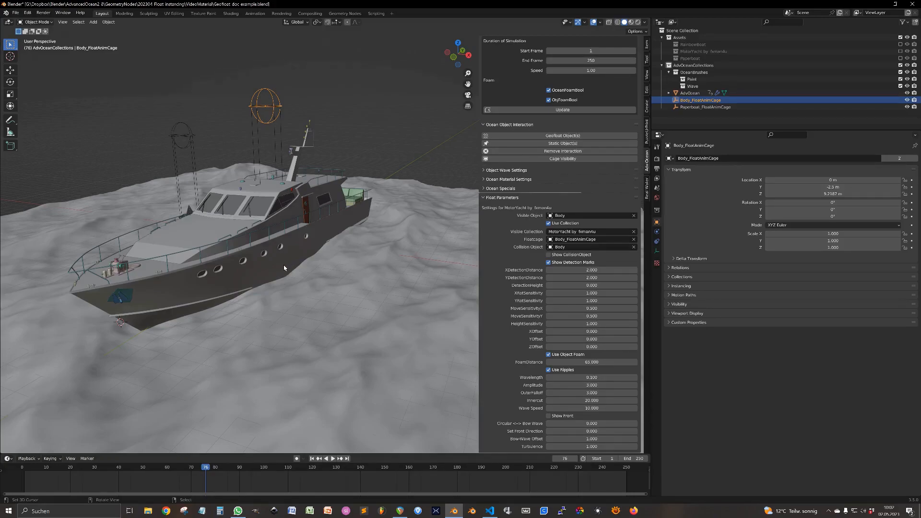
mouse_move(289, 257)
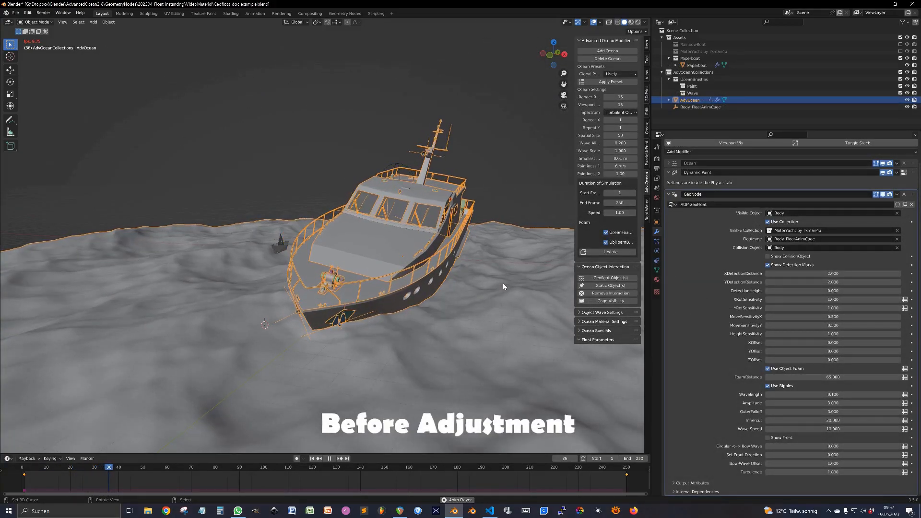
Step: Reselect the yacht's float cage and tune its Detection Height to 3.130
left_click(328, 458)
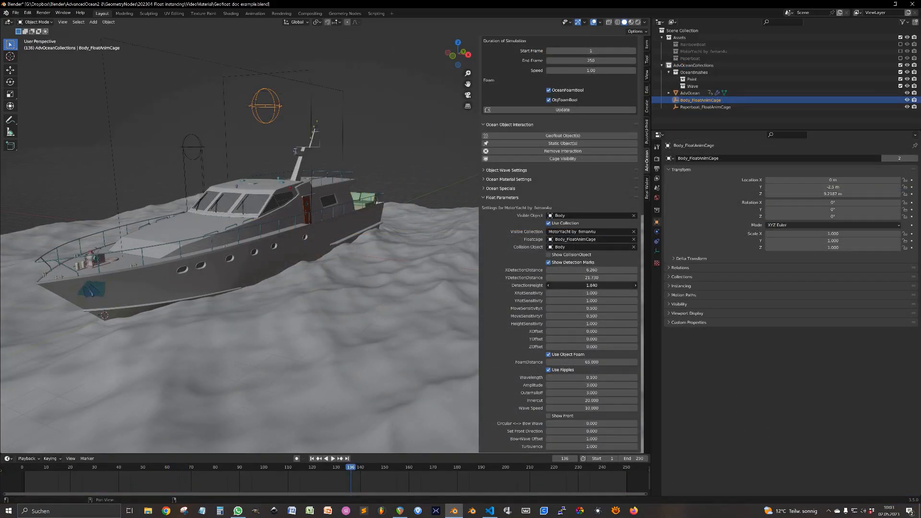
left_click_drag(590, 285, 590, 285)
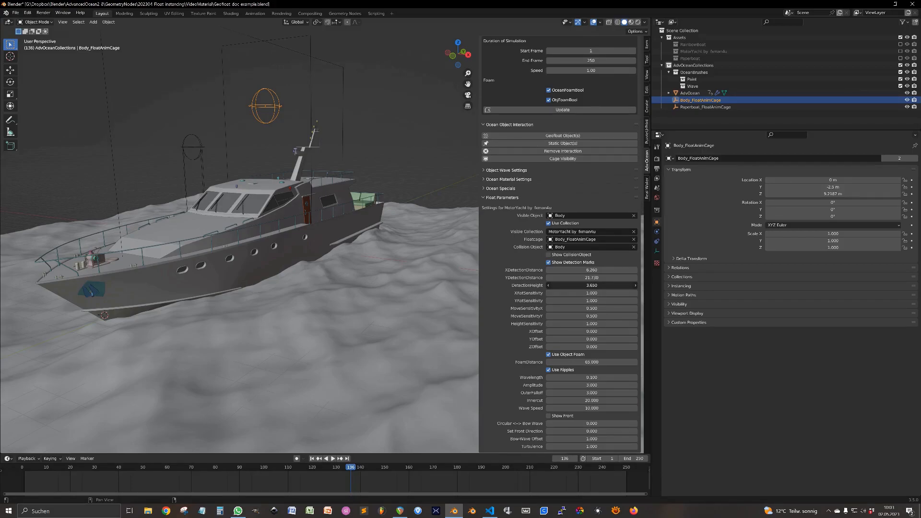
left_click(591, 285)
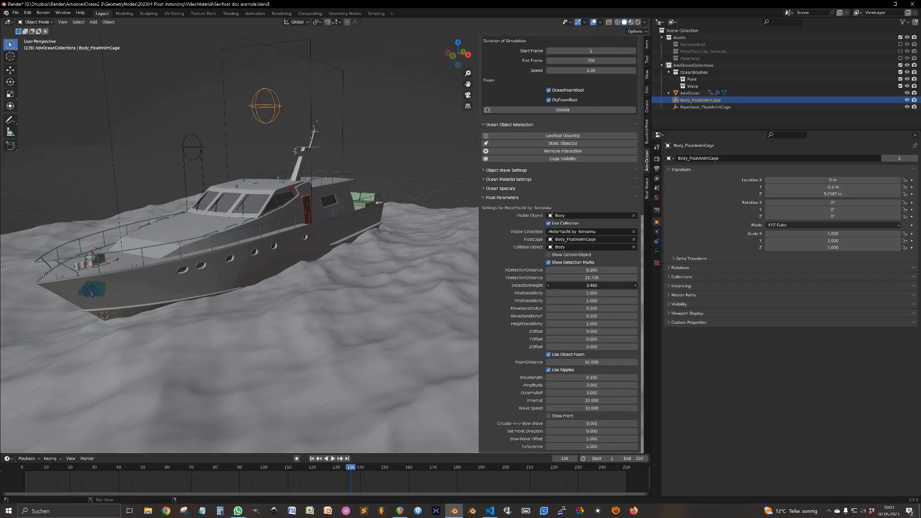
left_click_drag(605, 285, 586, 286)
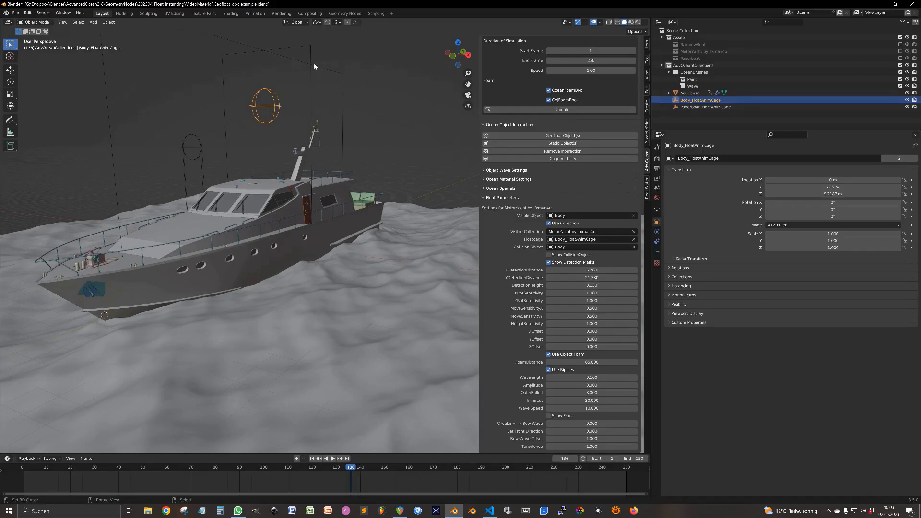
mouse_move(330, 263)
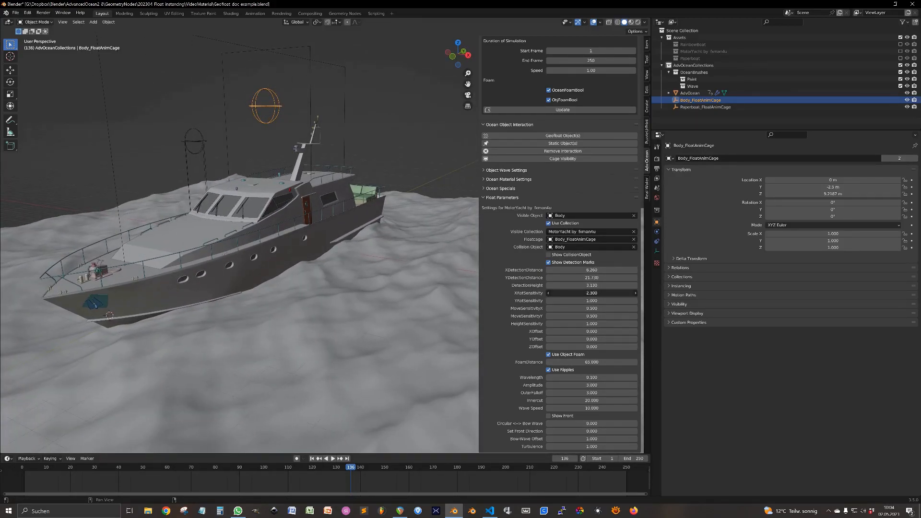
Step: Lower the yacht's X rotation sensitivity to 0.550 and preview the float in the timeline
left_click_drag(599, 292, 587, 293)
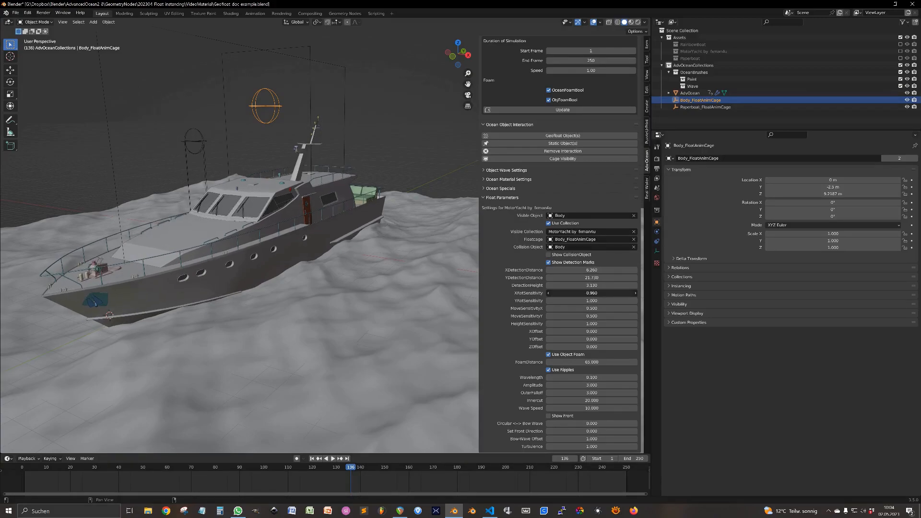
left_click_drag(575, 292, 599, 292)
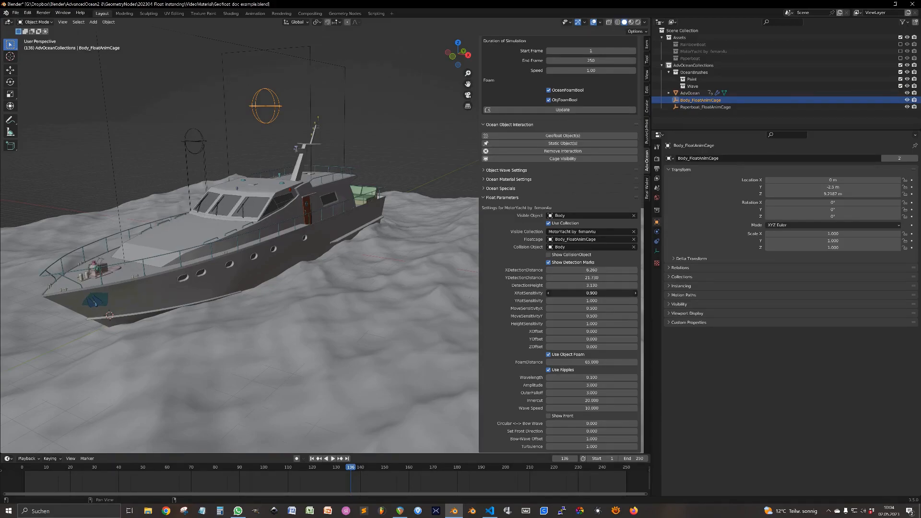
left_click_drag(605, 292, 590, 292)
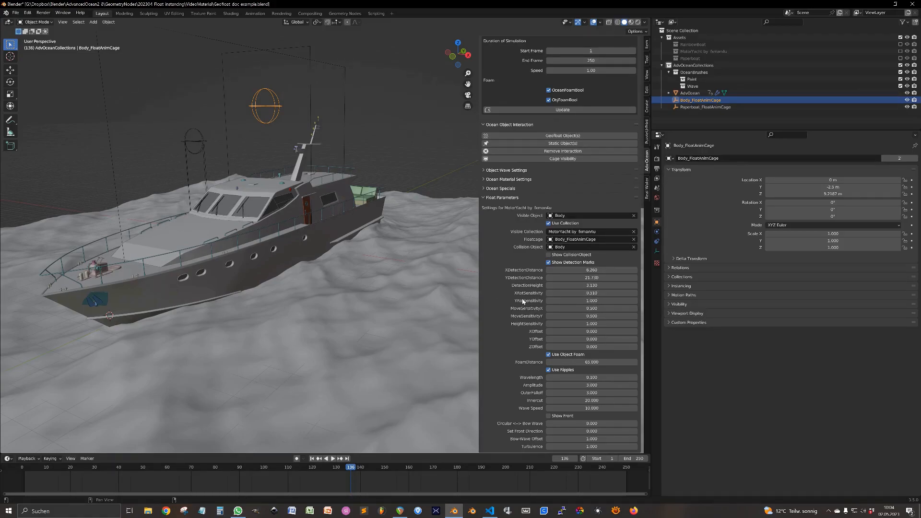
left_click(324, 458)
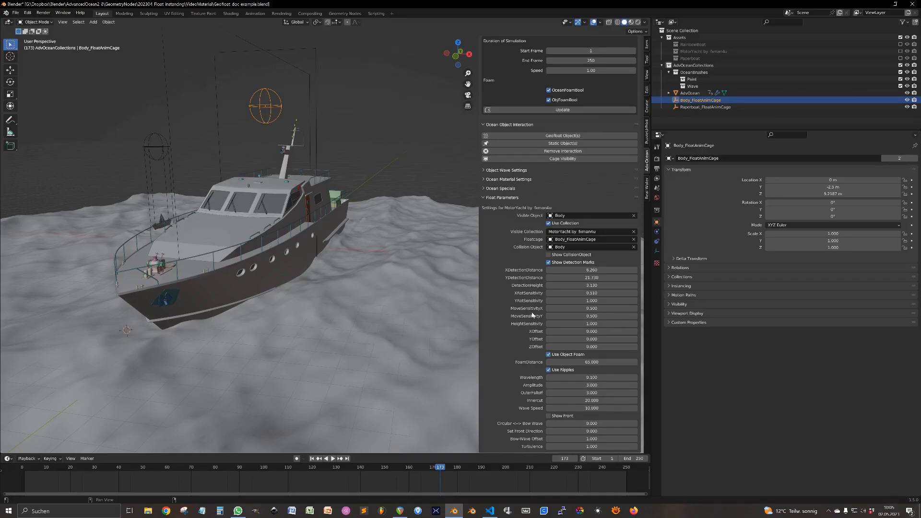
mouse_move(534, 310)
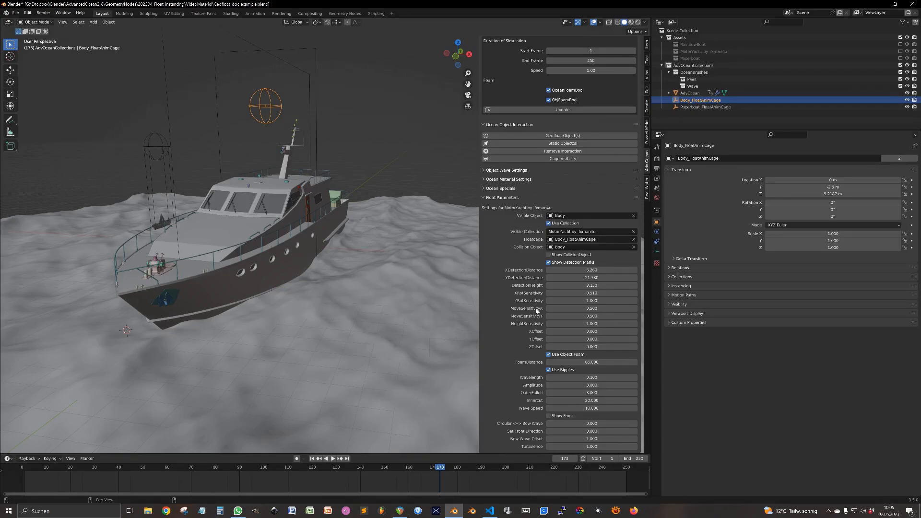
Step: Adjust the yacht's move sensitivity while watching playback, then retune a further float parameter
double_click(590, 308)
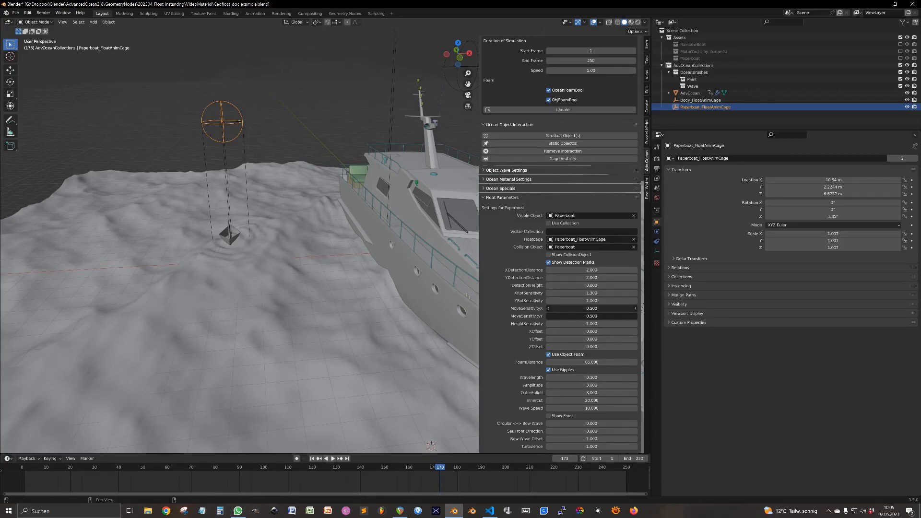
left_click(590, 308)
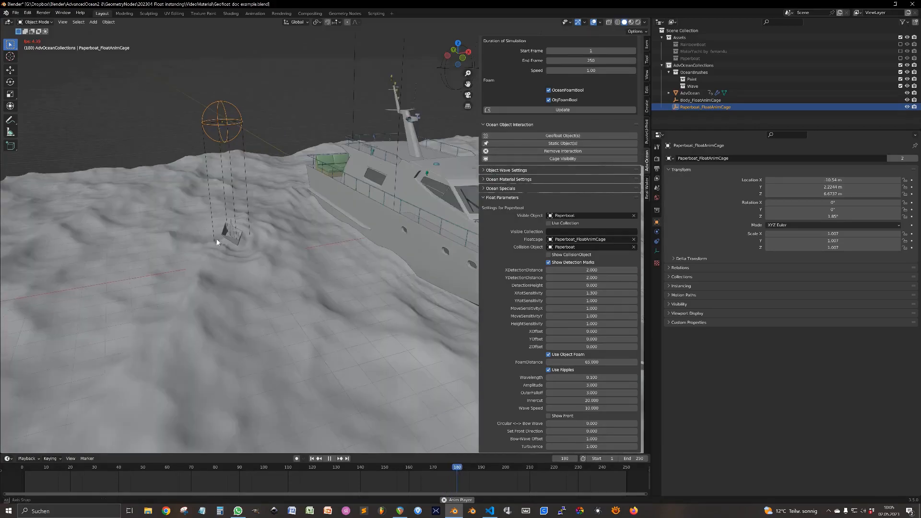
left_click(328, 458)
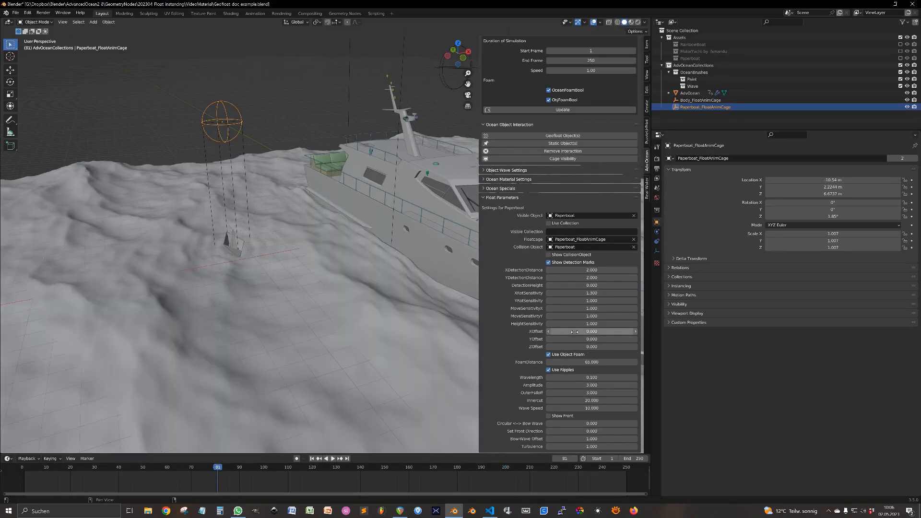
mouse_move(574, 331)
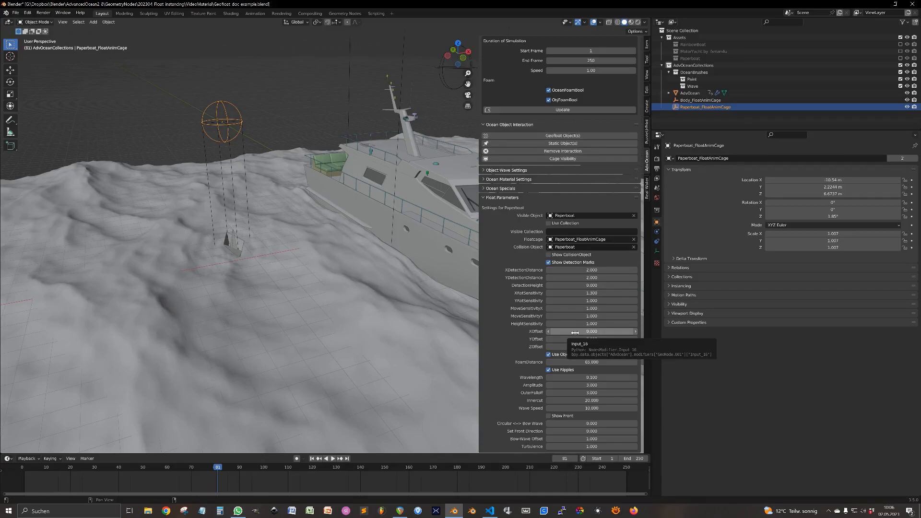
left_click_drag(590, 330, 611, 331)
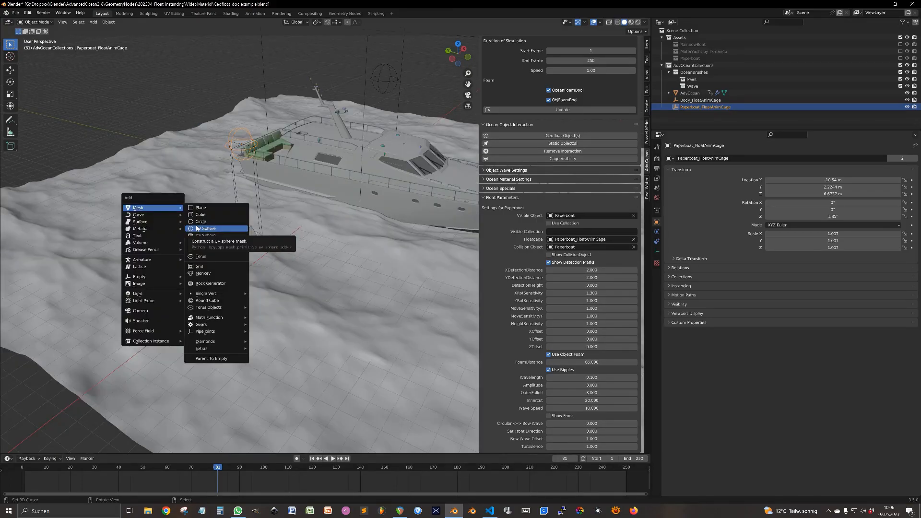
Step: Add a UV sphere as a static ocean object and reposition it on the water during playback
left_click(206, 228)
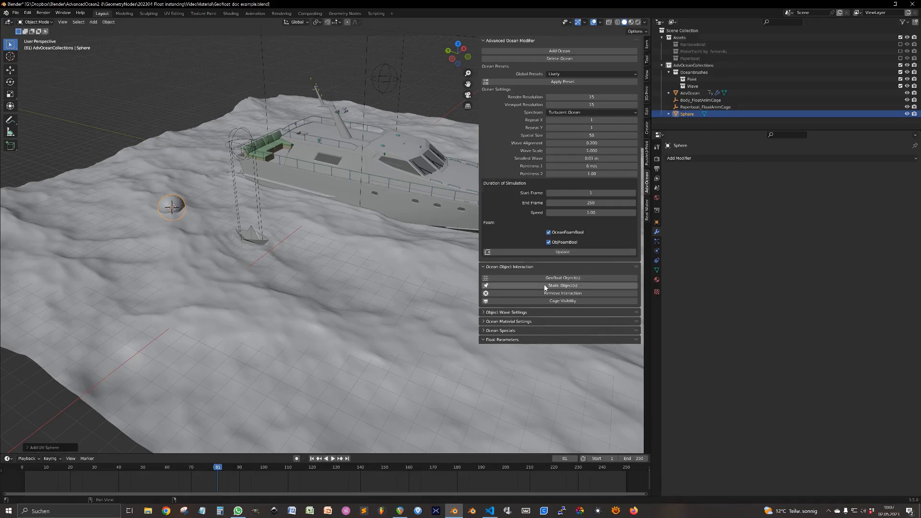
mouse_move(561, 285)
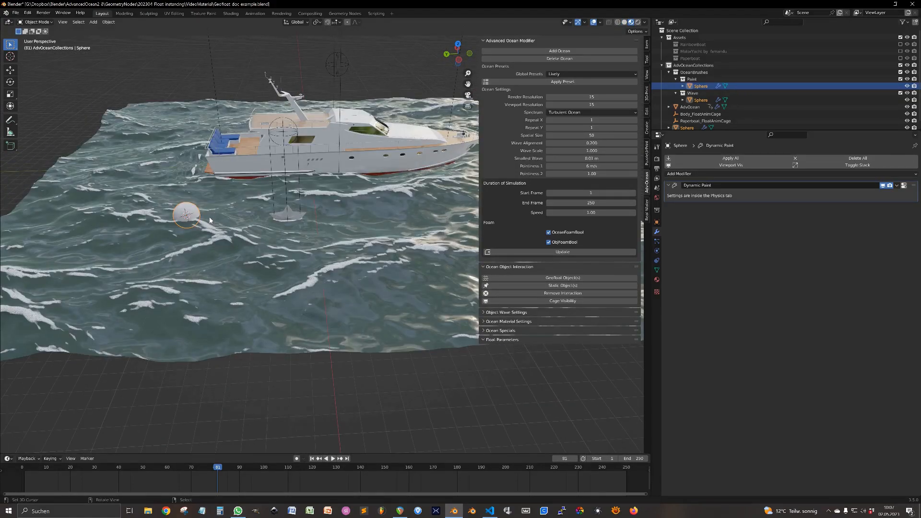
left_click(332, 459)
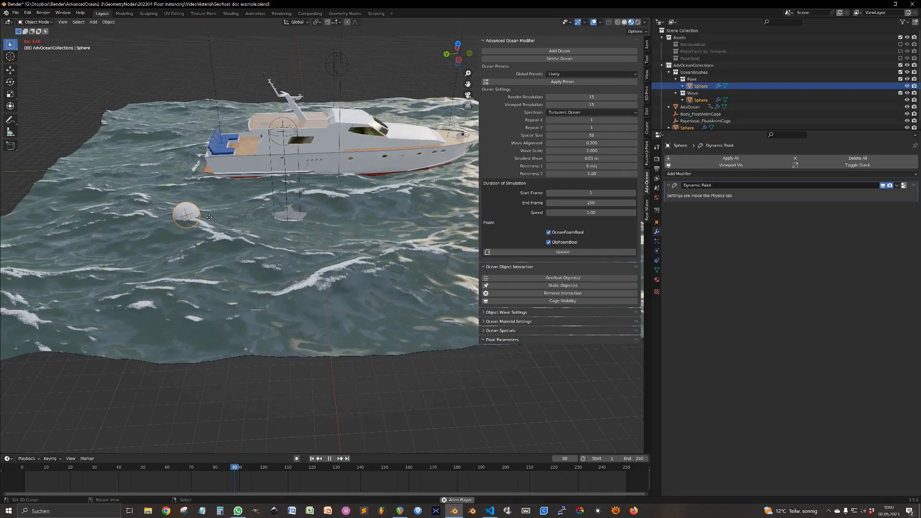
left_click_drag(186, 214, 125, 221)
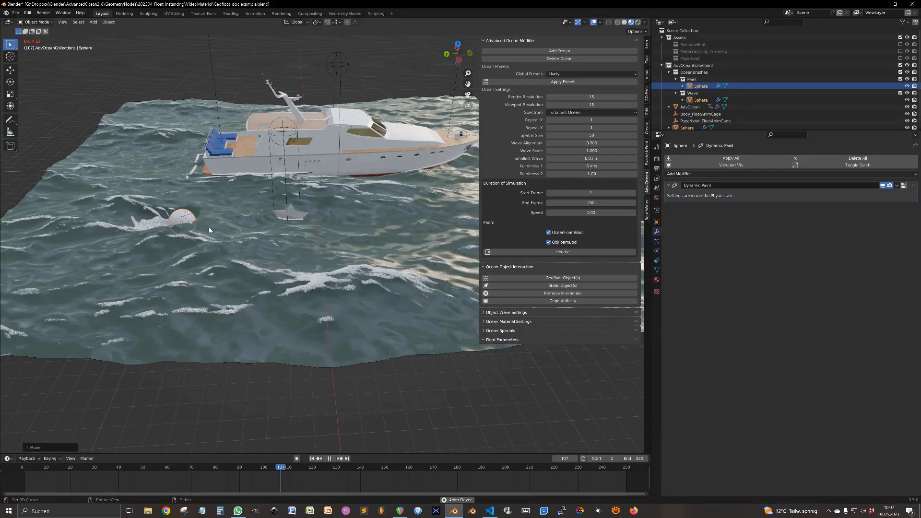
left_click(329, 459)
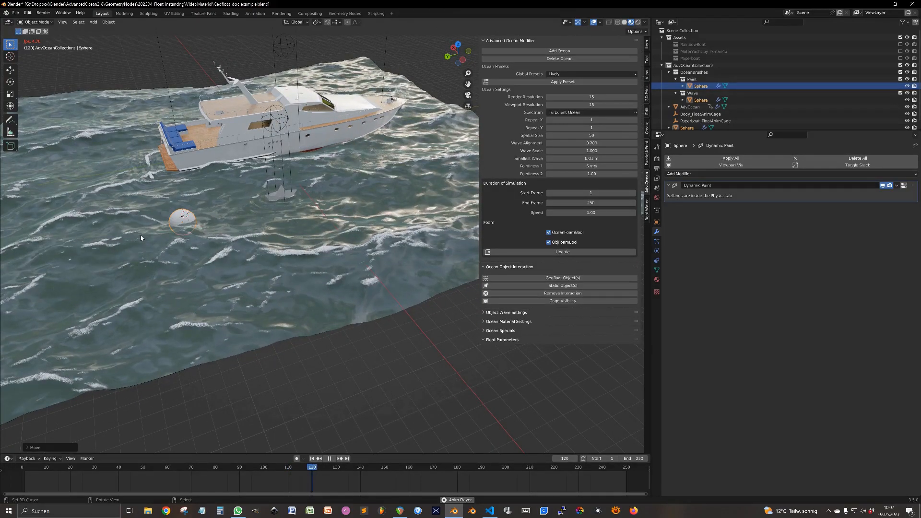
left_click(327, 458)
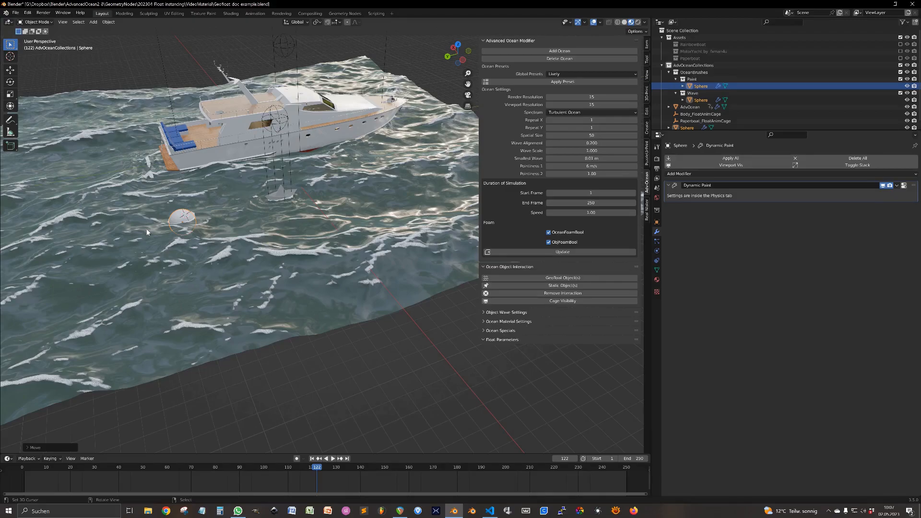
mouse_move(366, 142)
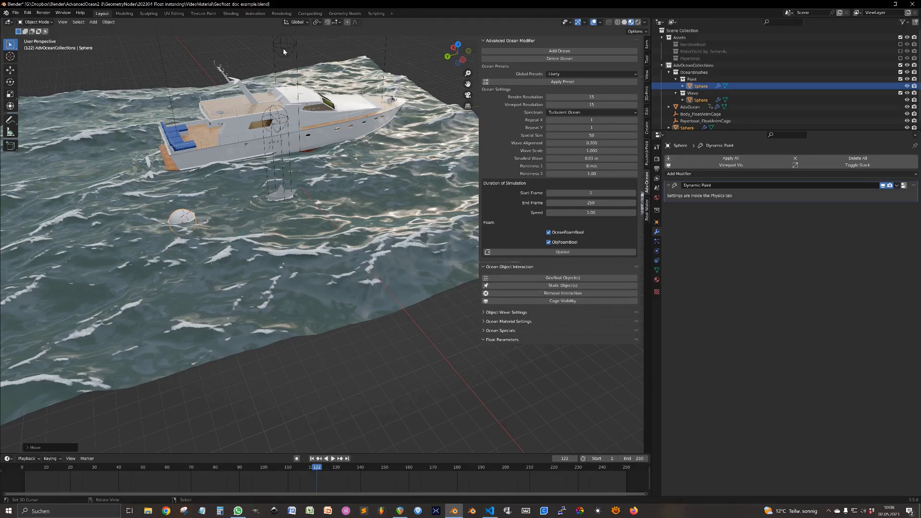
mouse_move(278, 138)
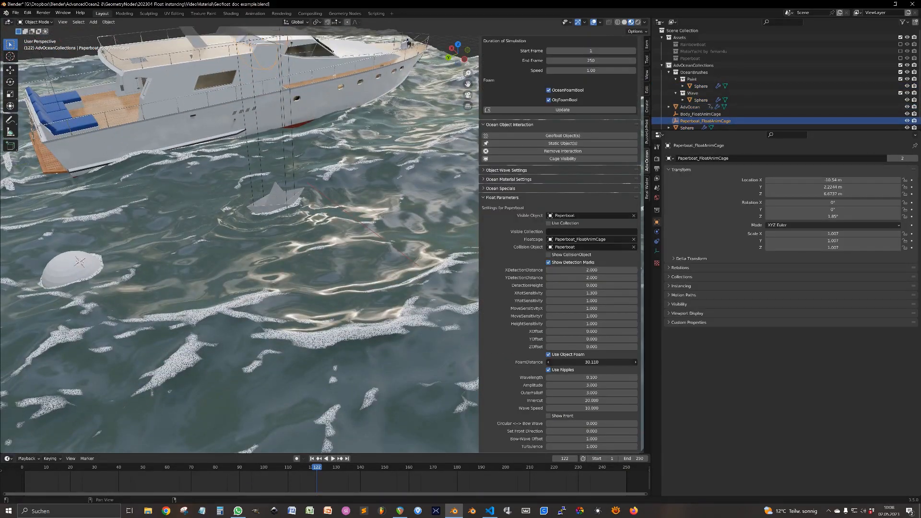
Step: Set the paper boat's FoamDistance to 14.460 to shape its wake
left_click_drag(611, 362, 587, 362)
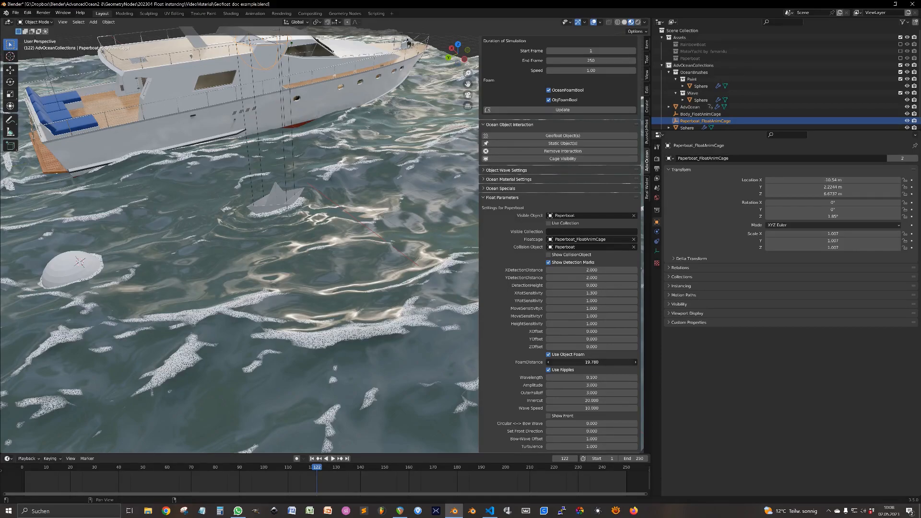
left_click(590, 362)
type("9.400")
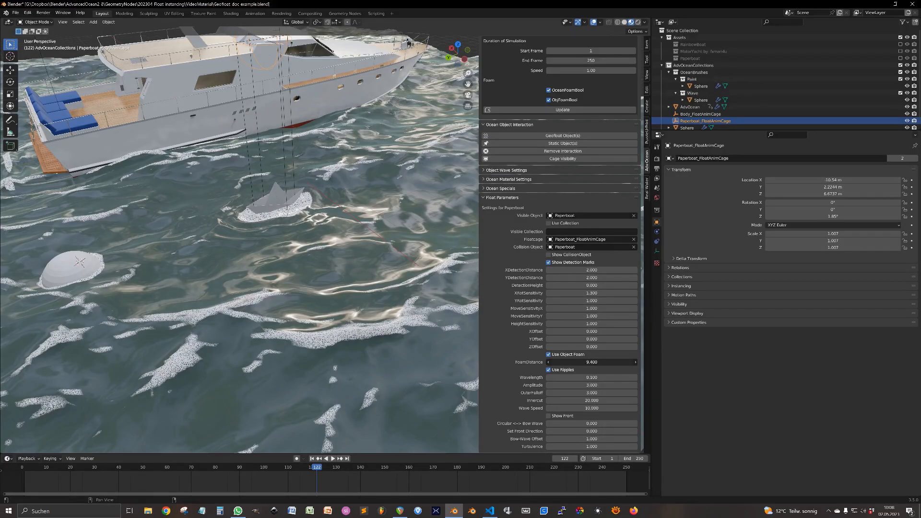
left_click_drag(569, 361, 610, 362)
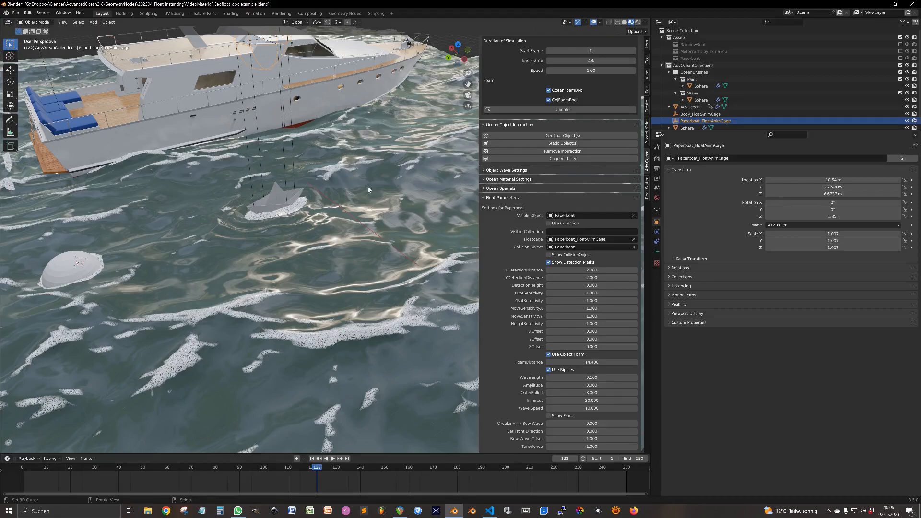
mouse_move(288, 155)
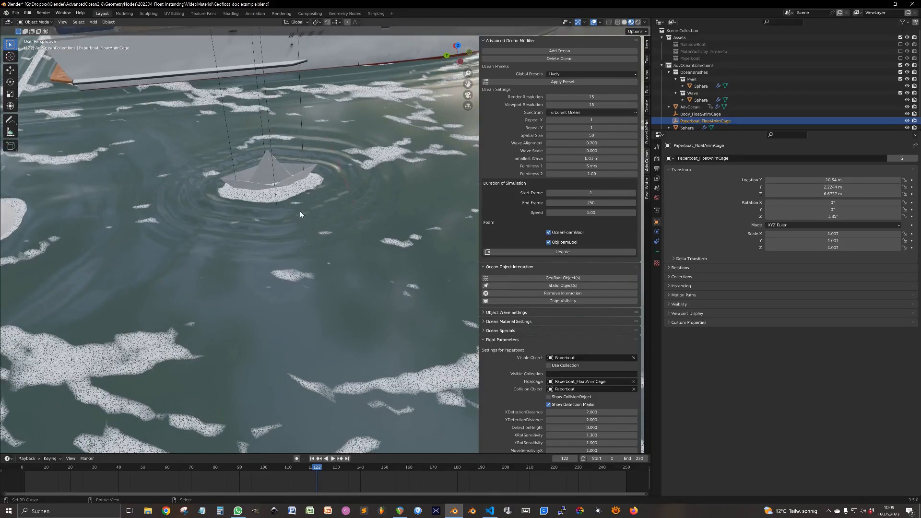
Step: Preview the ripples, then widen the paper boat's ripple OuterFalloff toward 6.14
scroll("down", 3)
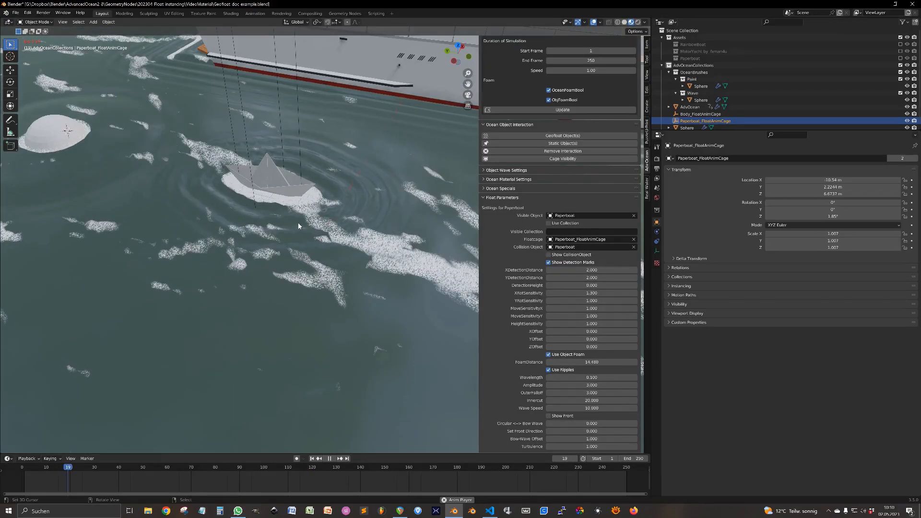
left_click(328, 458)
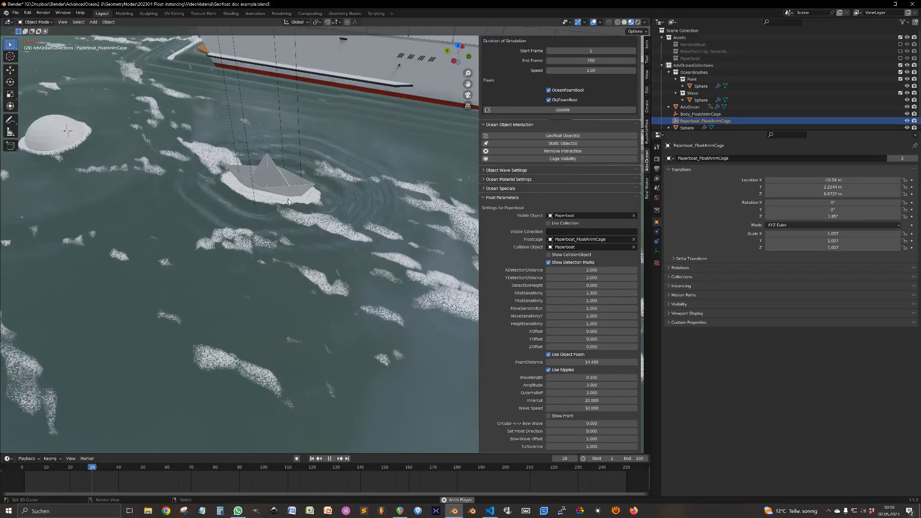
left_click(328, 458)
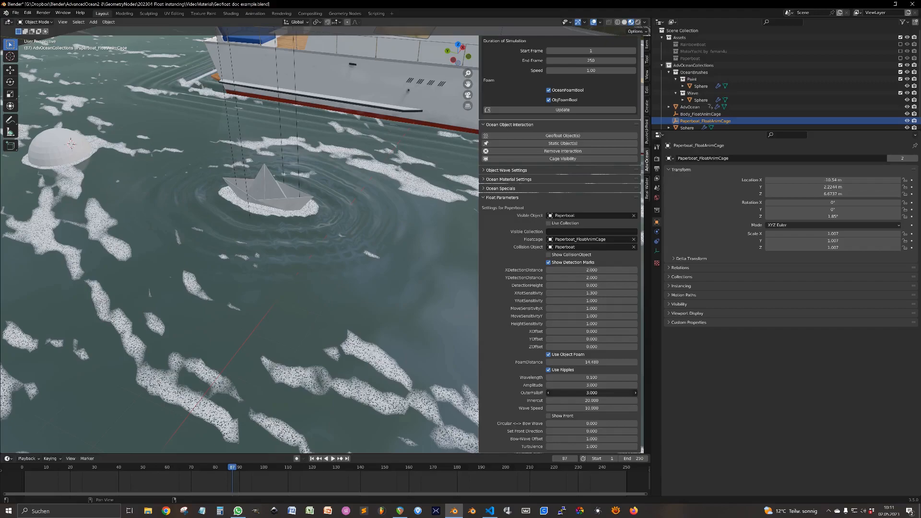
left_click_drag(598, 392, 564, 392)
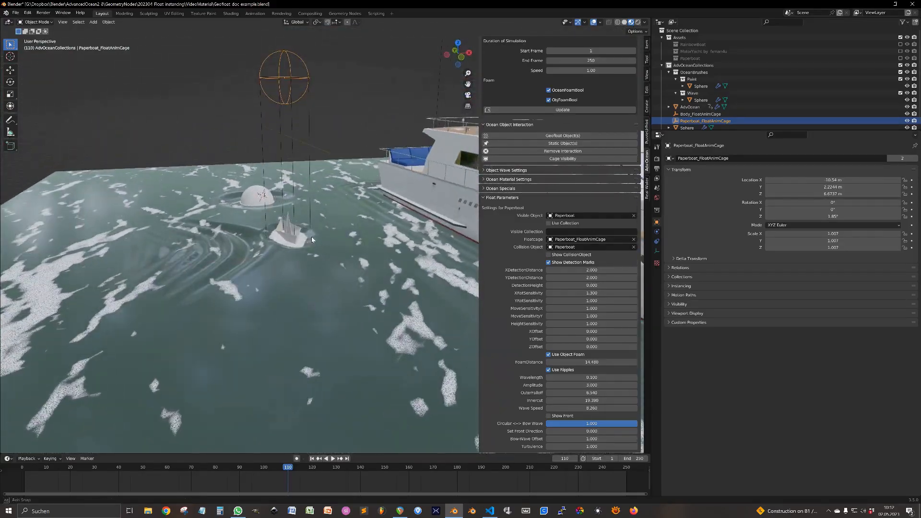
Step: Enable Show Front and raise the Bow-Wave Offset to 2.95
left_click(548, 415)
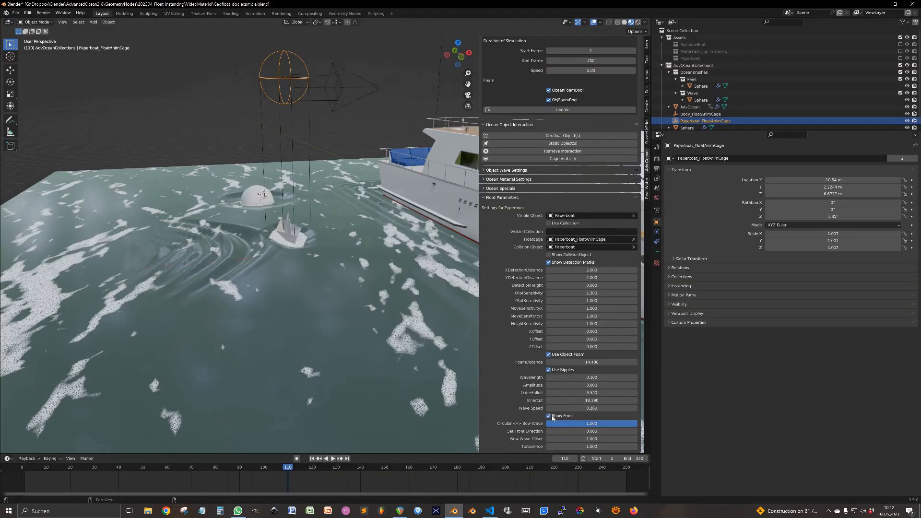
mouse_move(590, 430)
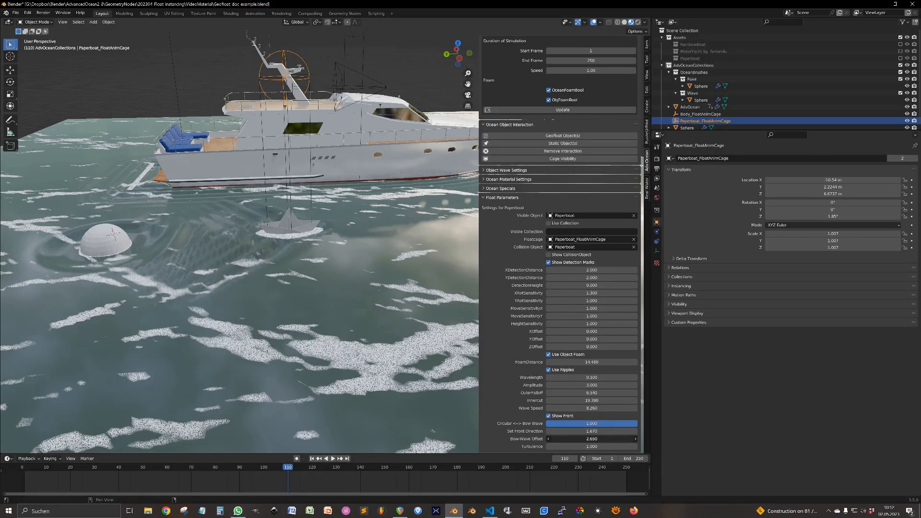
left_click_drag(564, 438, 593, 439)
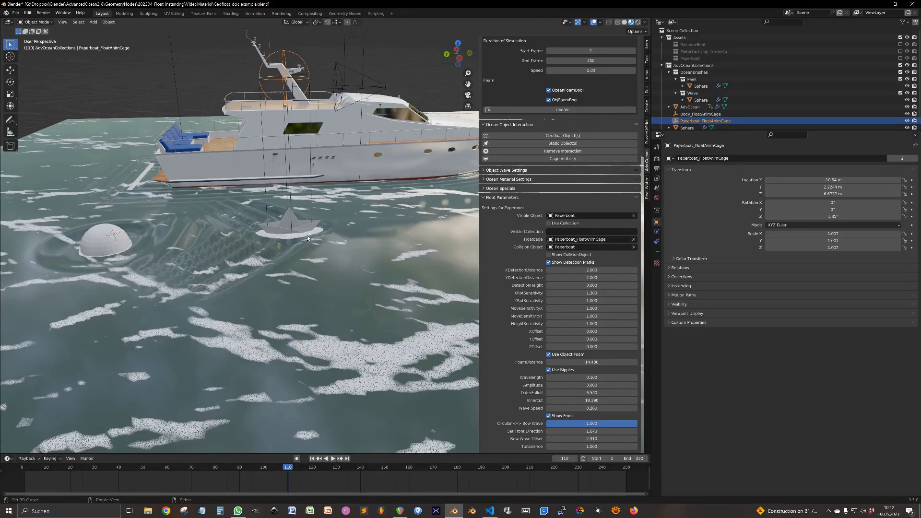
mouse_move(273, 253)
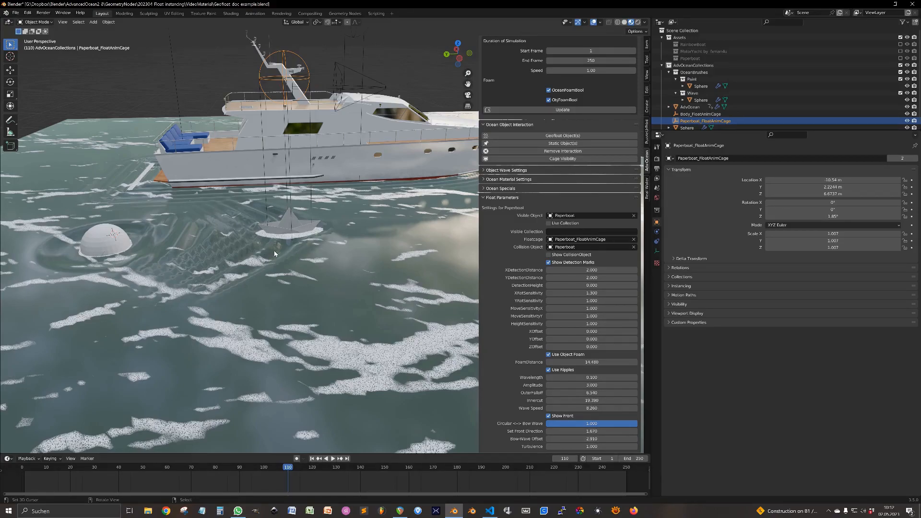
Step: Play and stop the timeline repeatedly to preview the V-shaped bow wave
left_click(331, 458)
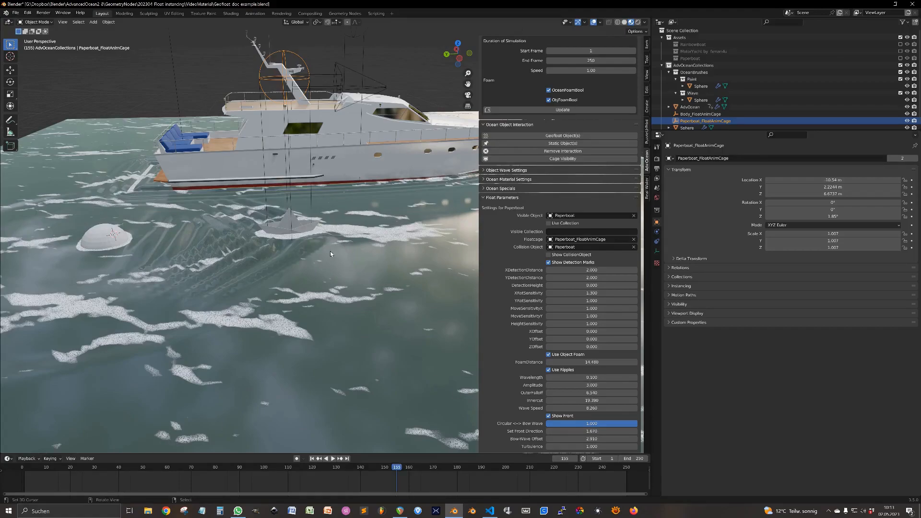
left_click(329, 458)
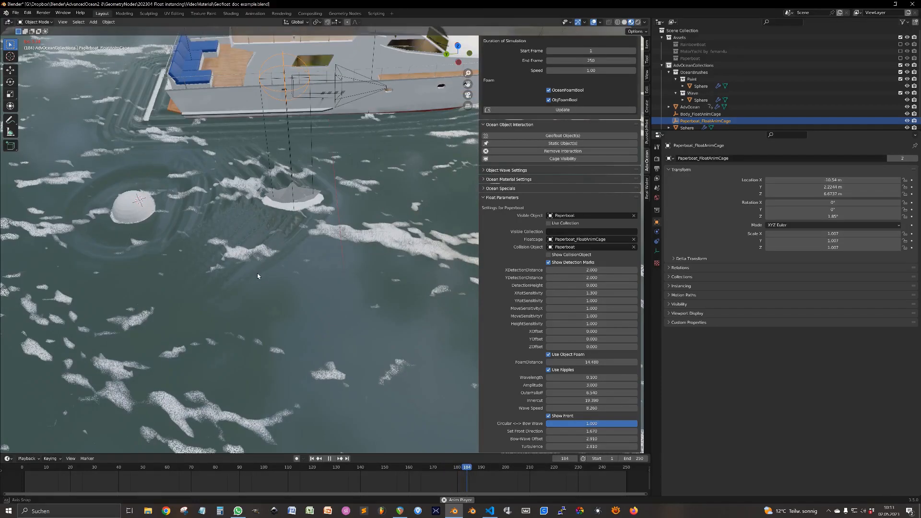
left_click(328, 459)
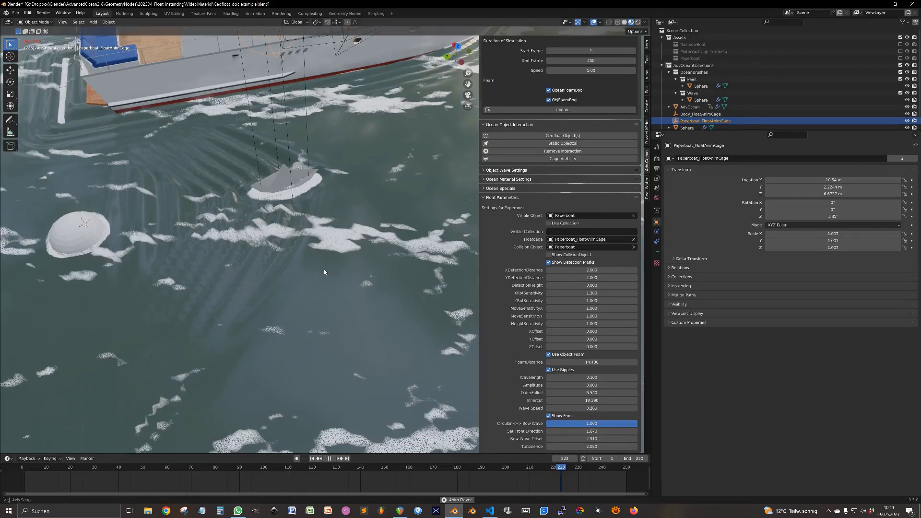
left_click(329, 458)
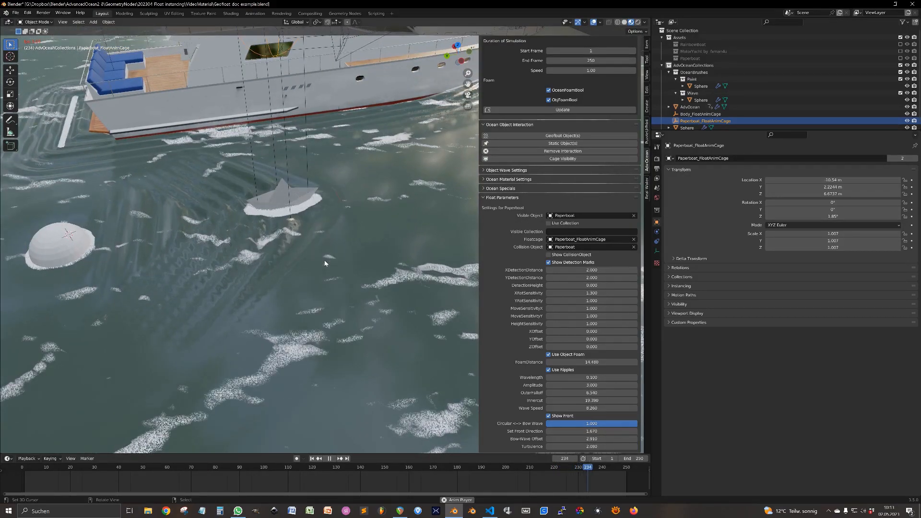
left_click(328, 458)
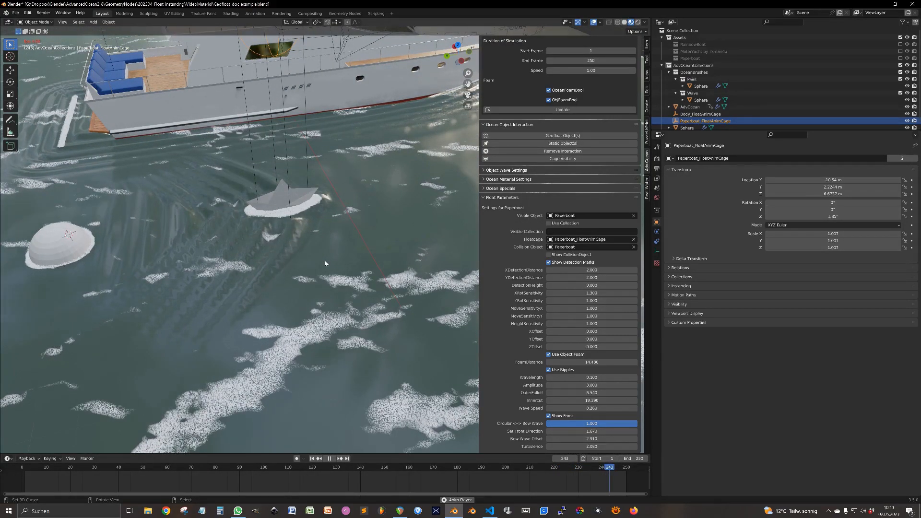